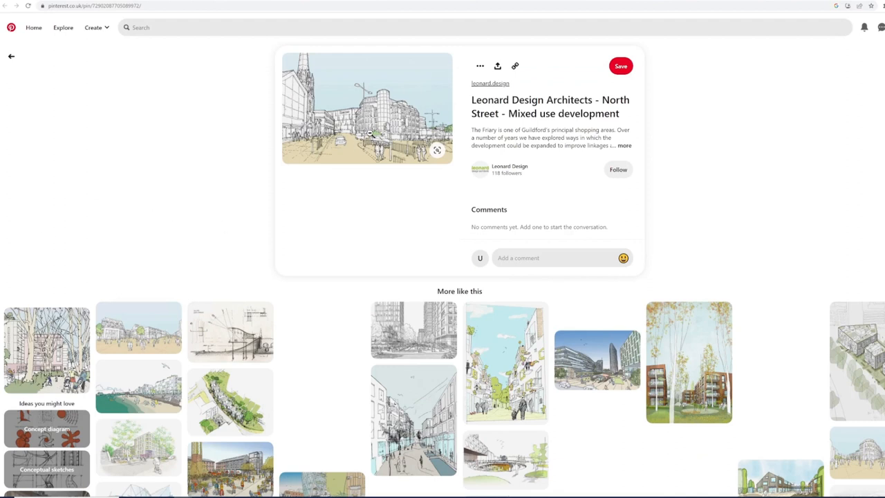
Show the More ideas grid of sketches similar to the architects' street-scene pin
left_click(437, 150)
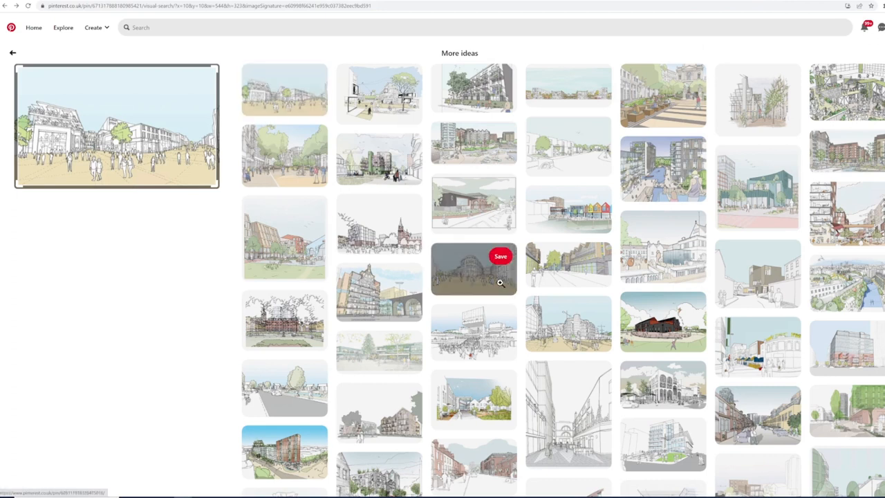
mouse_move(542, 333)
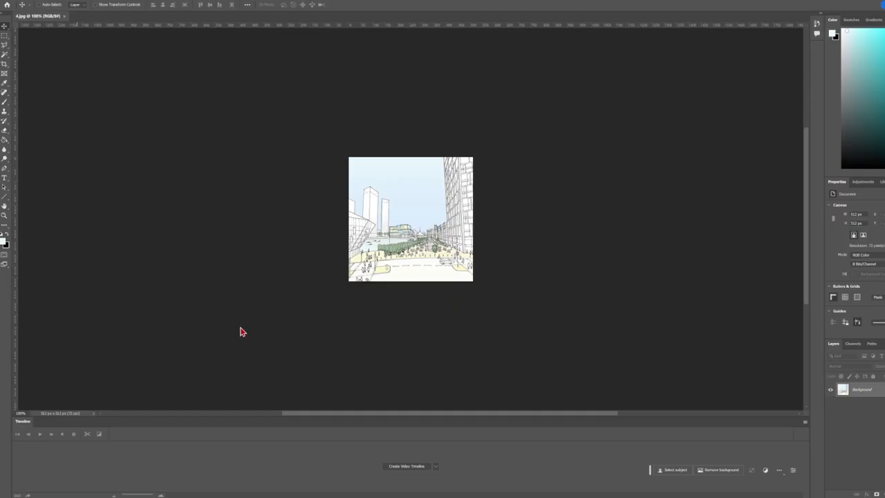
mouse_move(307, 290)
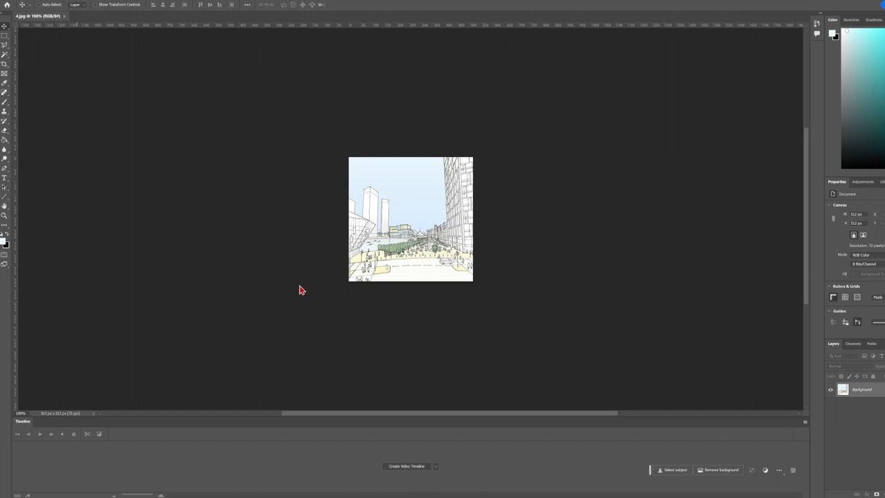
mouse_move(505, 152)
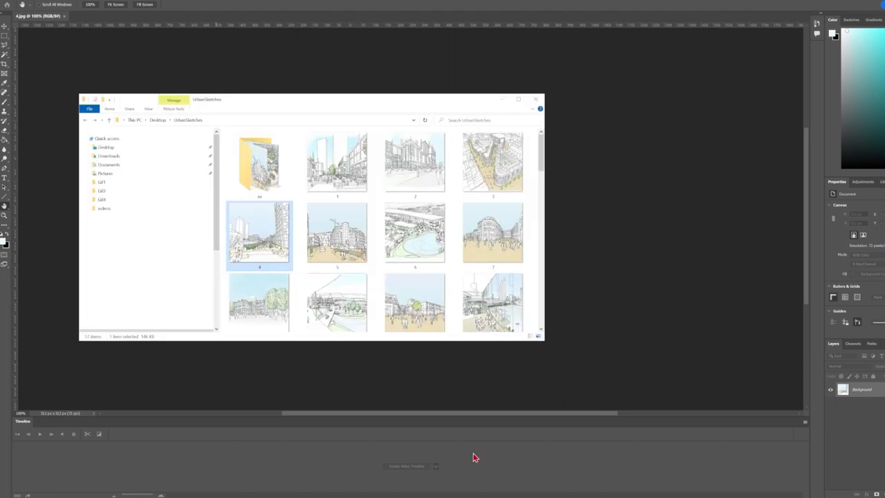
mouse_move(523, 359)
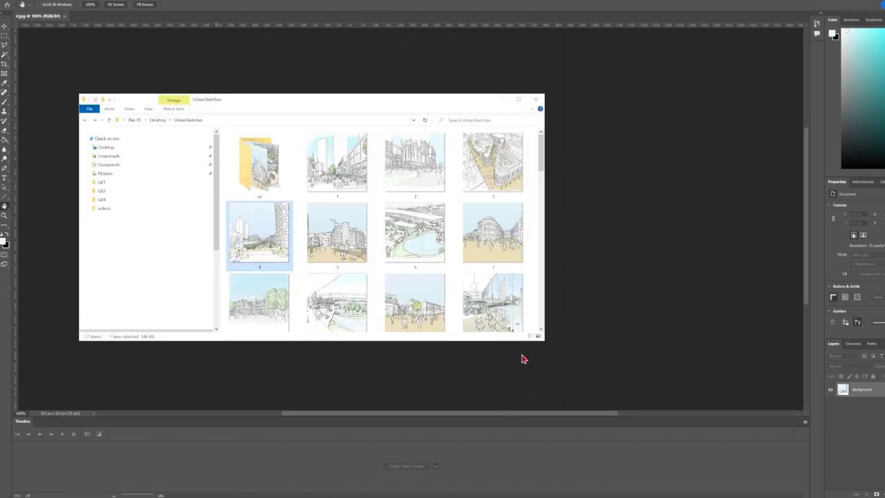
Browse to the UrbanSketches folder of collected training images on the Desktop
left_click(338, 164)
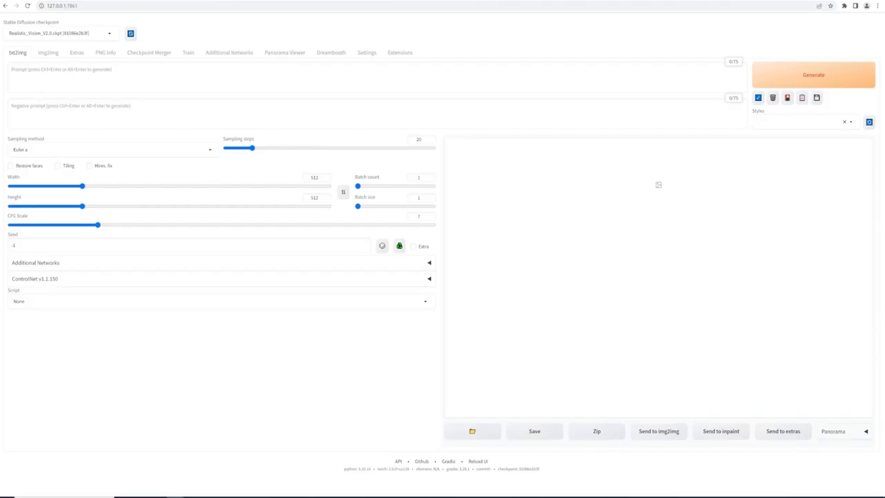
mouse_move(251, 130)
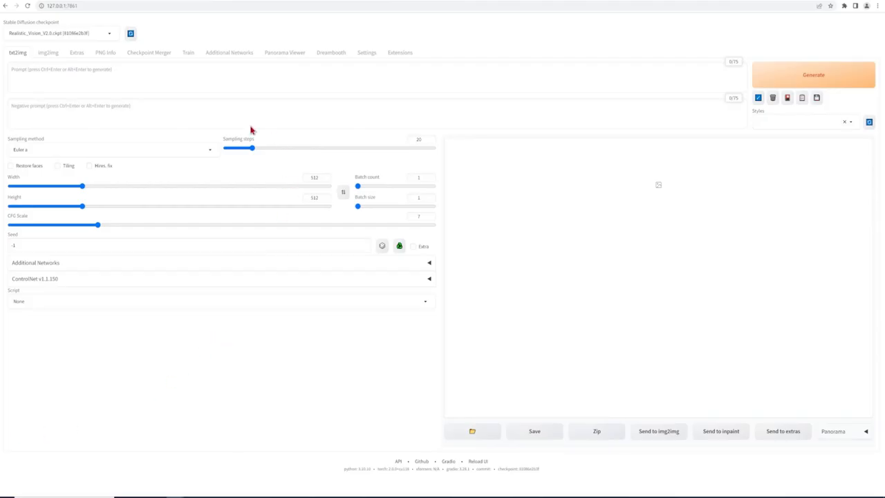
Search the Available extensions for 'dream' to locate the DreamBooth extension
left_click(400, 53)
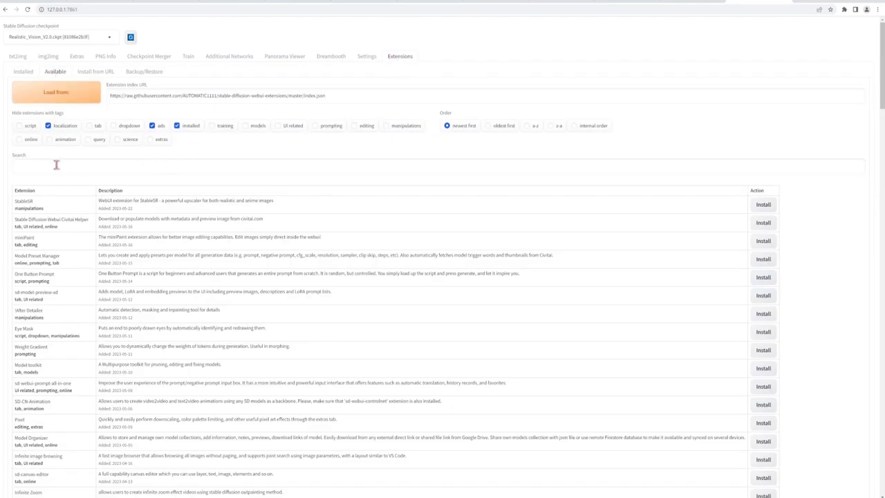
type("drea")
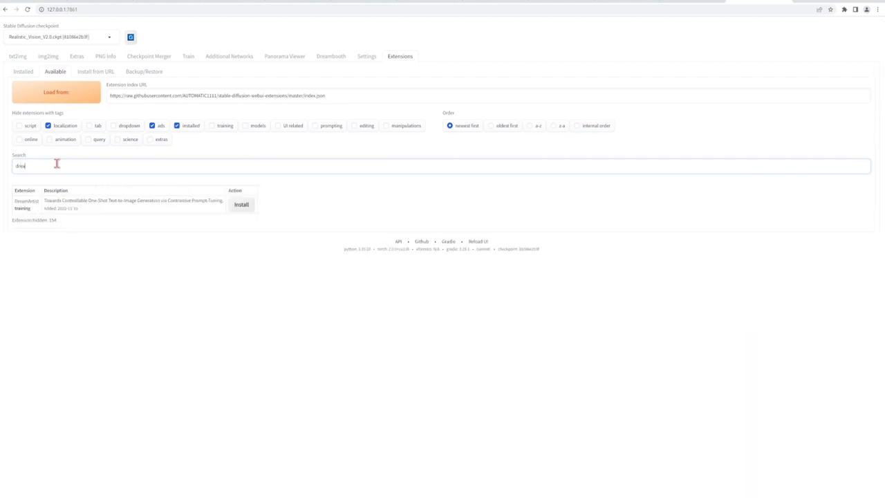
type("m")
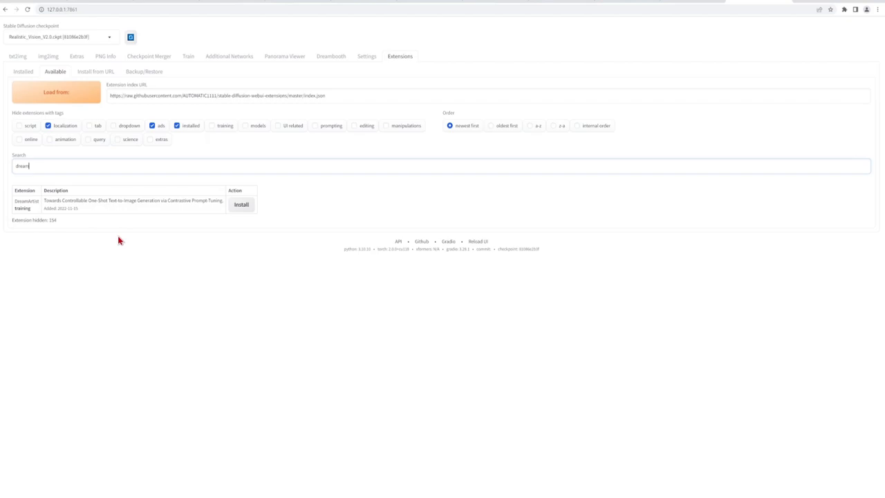
left_click(331, 55)
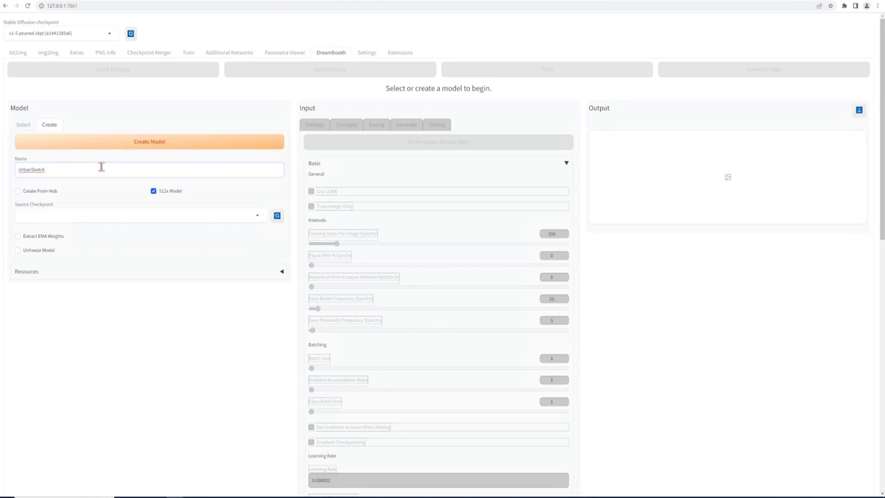
Choose v1-5-pruned.ckpt as the source checkpoint for the UrbanSketch model
left_click(257, 216)
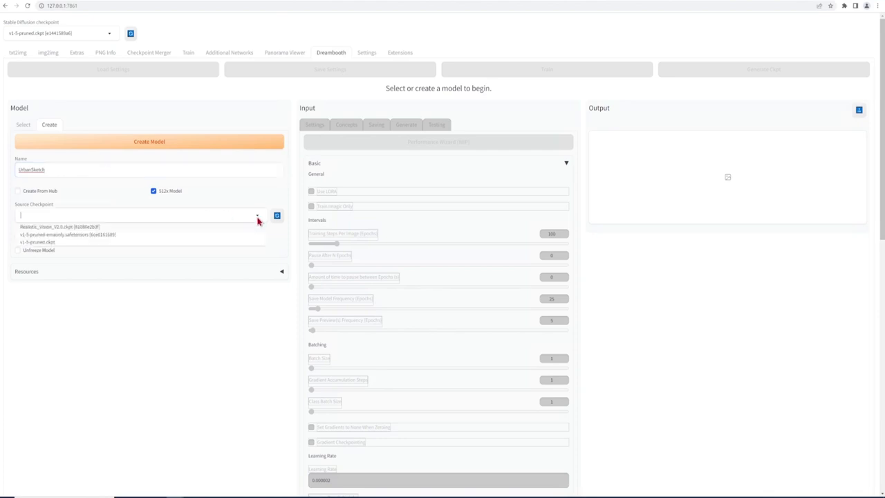
left_click(37, 242)
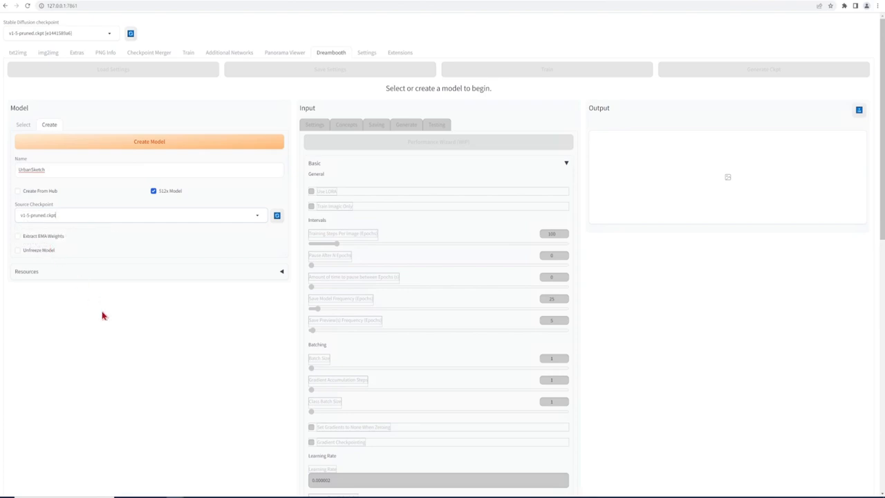
mouse_move(174, 200)
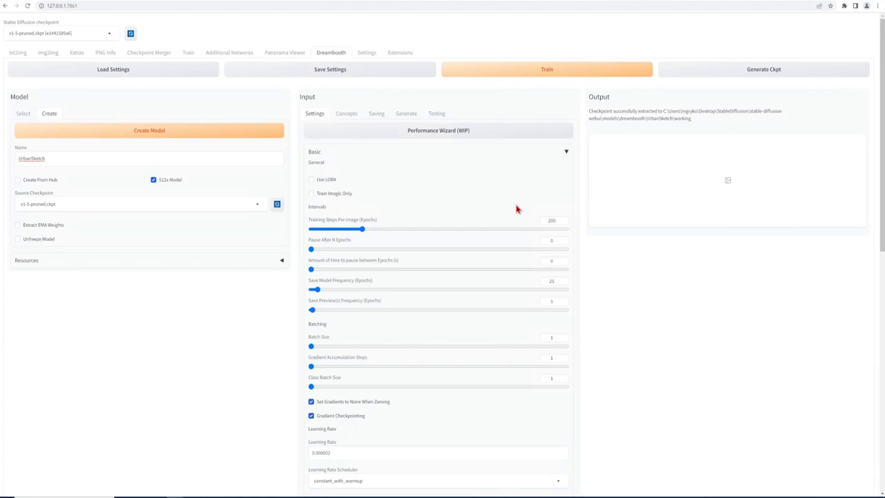
mouse_move(518, 210)
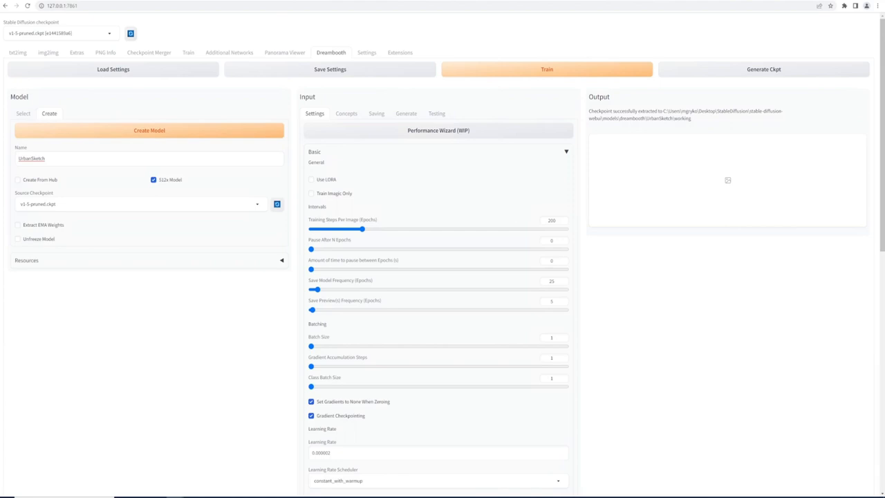
mouse_move(320, 321)
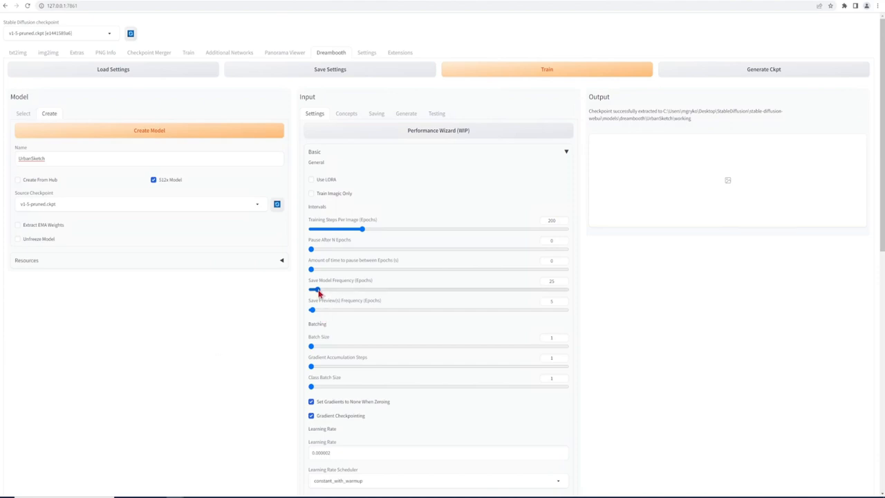
Set Save Model Frequency to 0 so no periodic model saves occur
left_click_drag(318, 290, 310, 291)
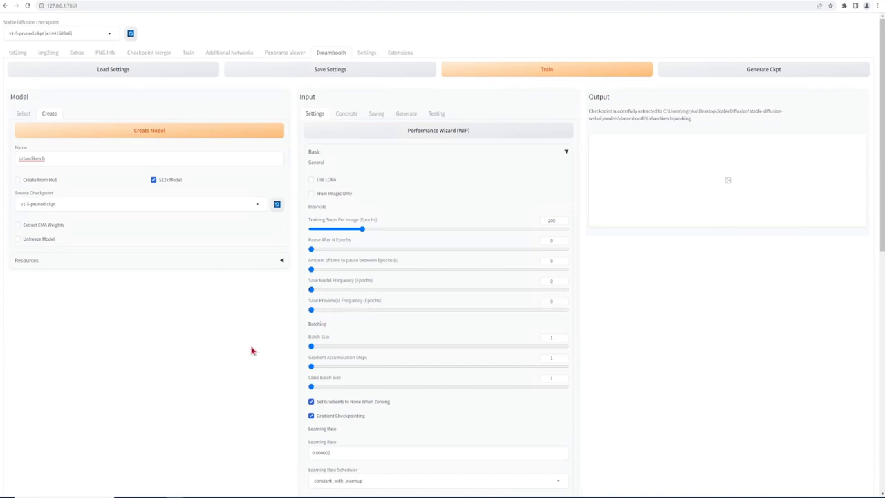
scroll("down", 3)
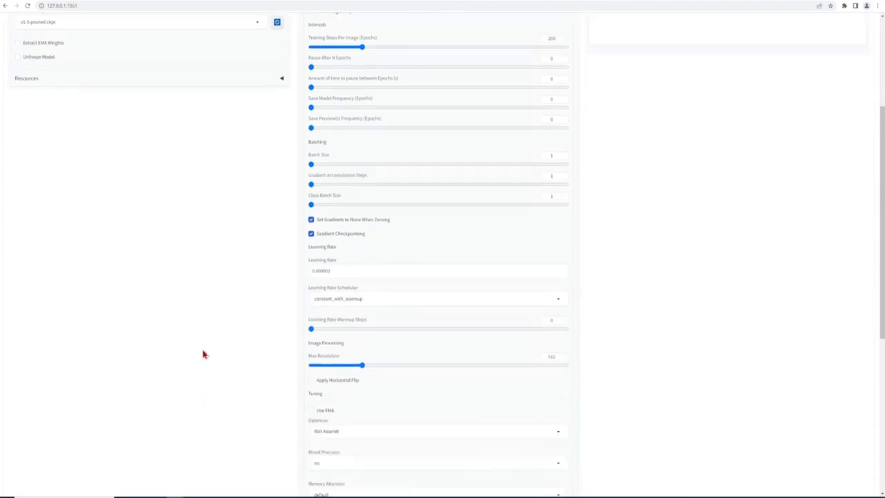
scroll("down", 3)
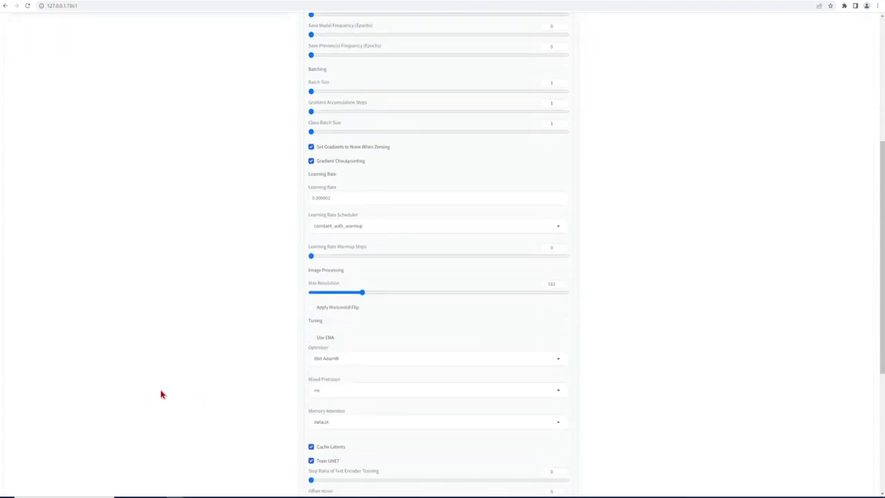
scroll("down", 3)
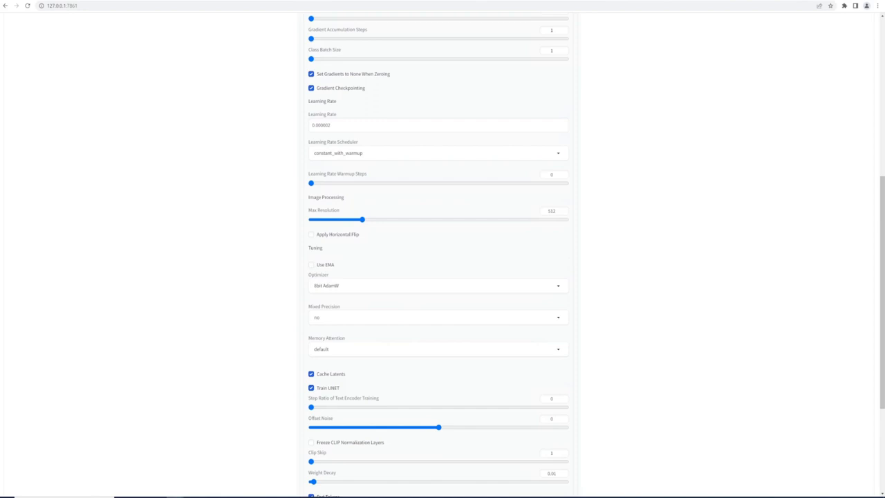
Set Mixed Precision to fp16 and review the Memory Attention choices
left_click(437, 316)
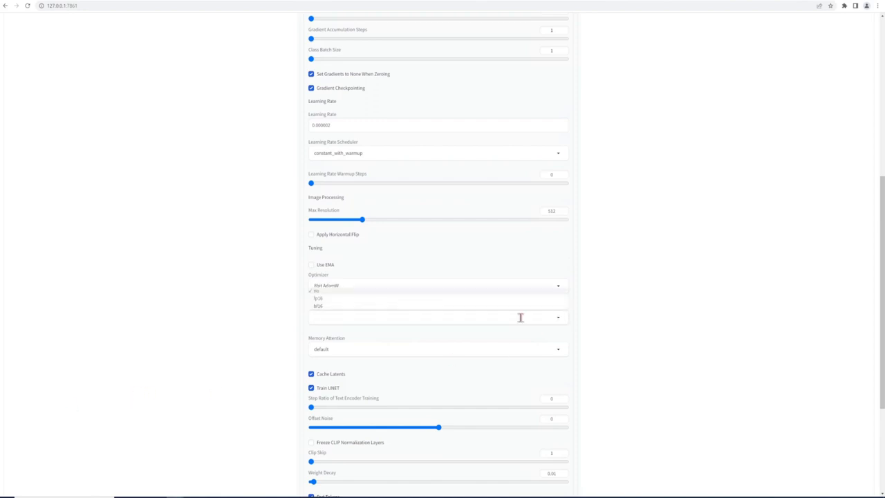
left_click(318, 299)
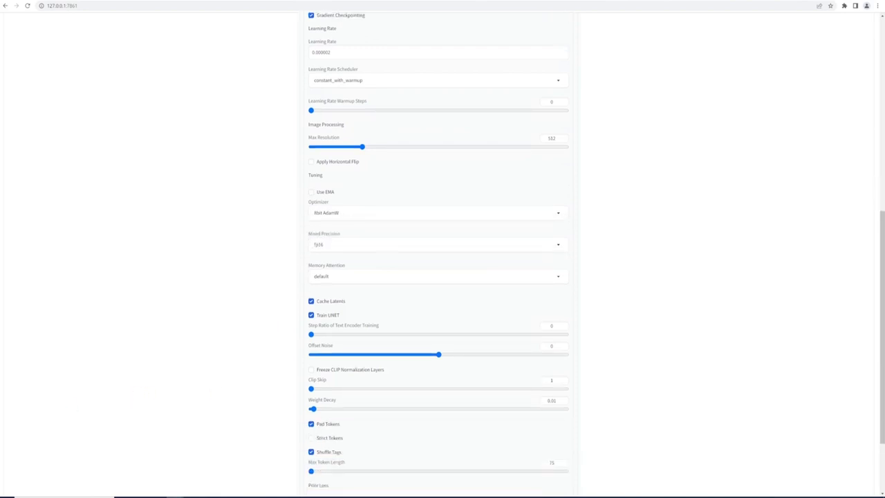
left_click(558, 276)
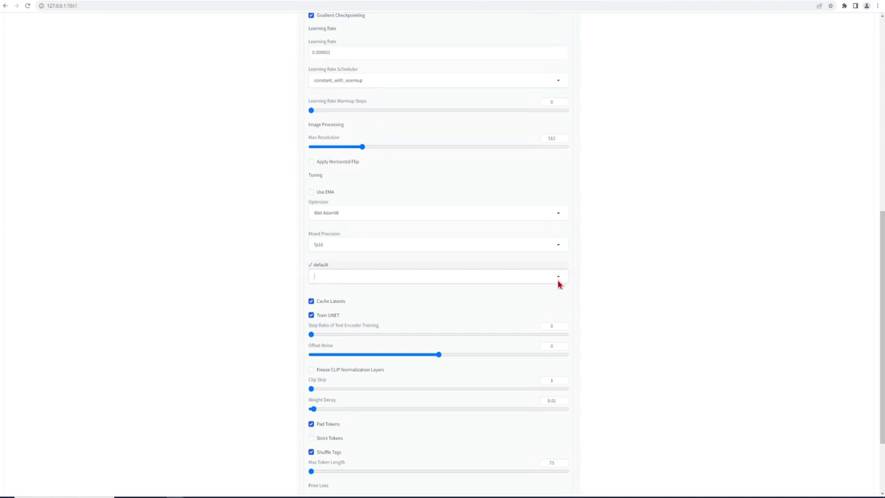
scroll("up", 3)
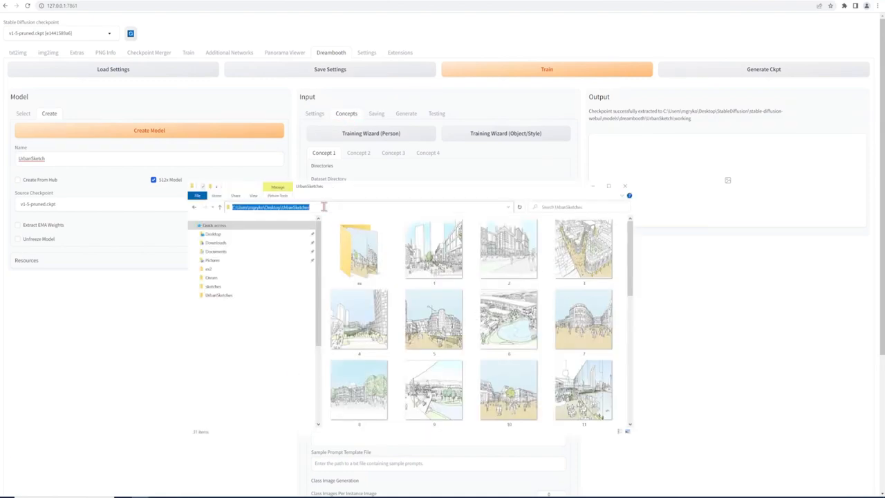
Copy the UrbanSketches folder path from File Explorer's address bar for the dataset directory
left_click(625, 185)
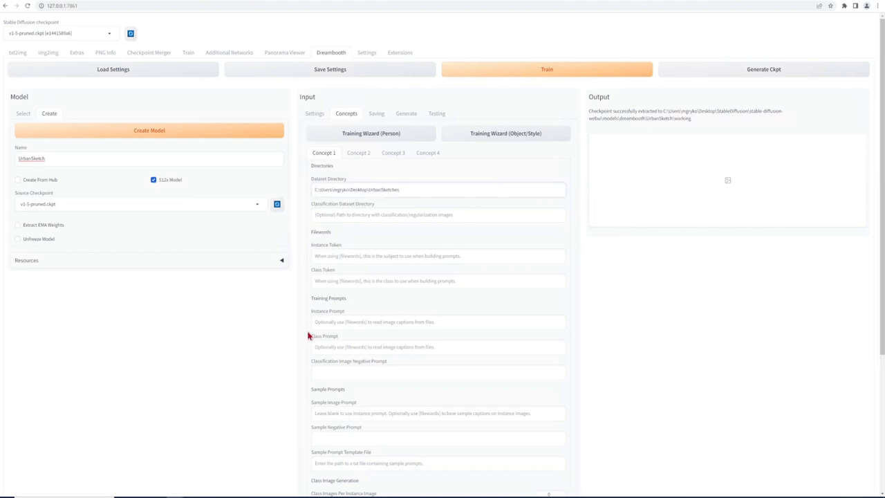
mouse_move(309, 336)
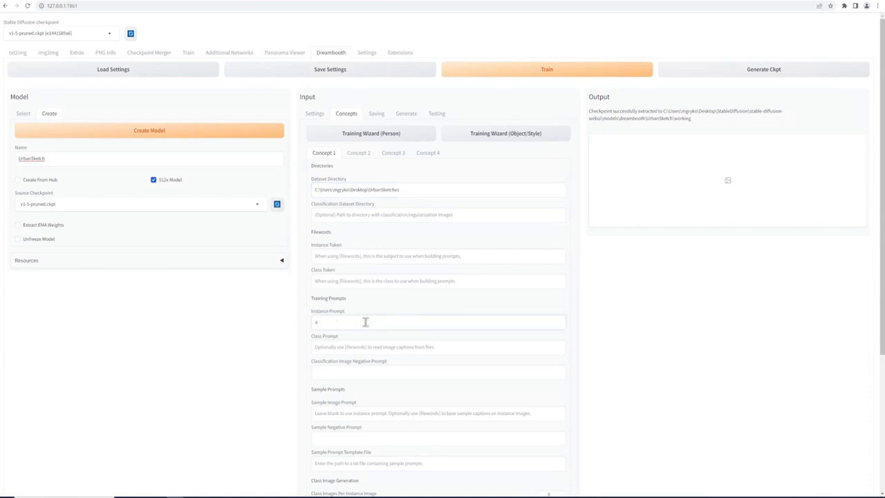
Enter an 'an architec… in the style of urb…' instance prompt and start training, accepting the warning
type("an architectural sketch")
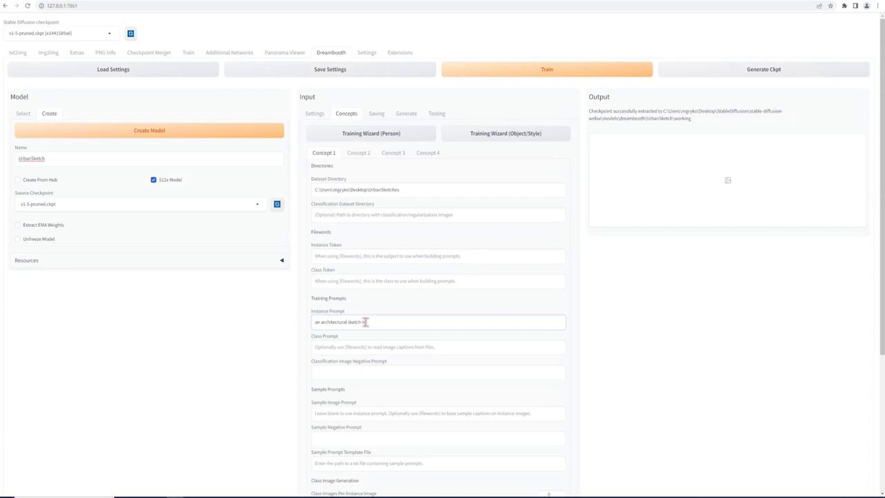
type("in the style of")
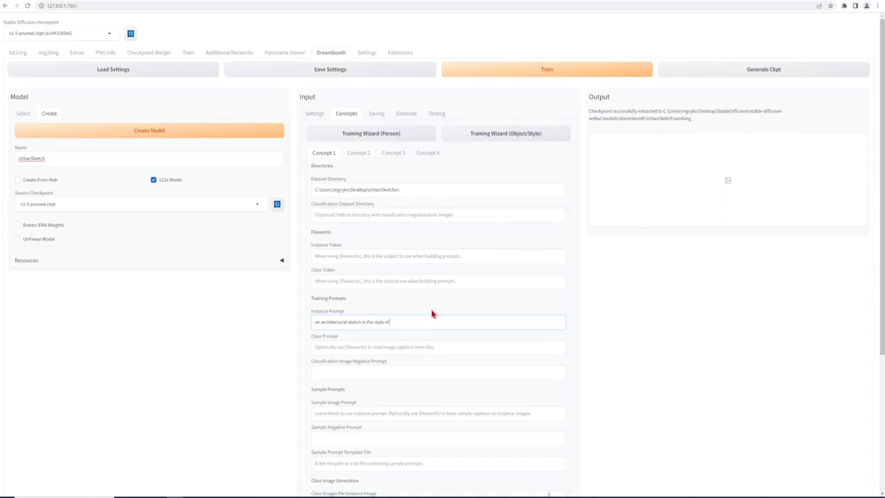
type("urbnsc")
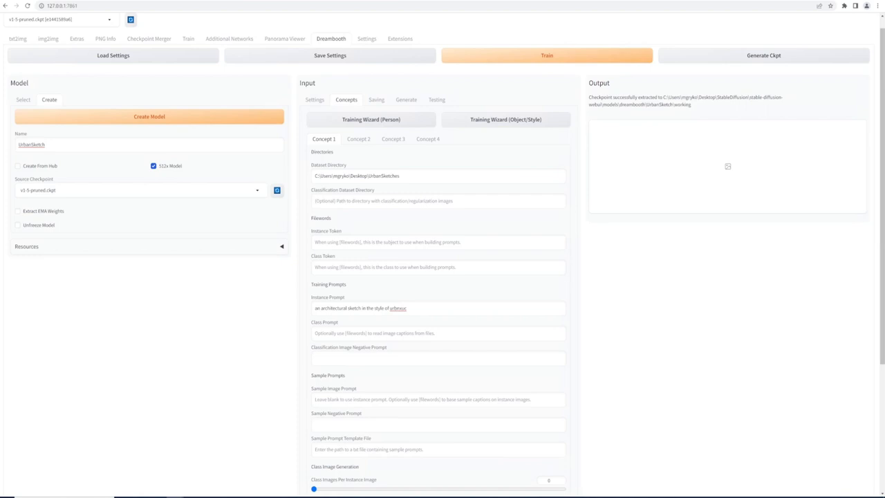
left_click(329, 55)
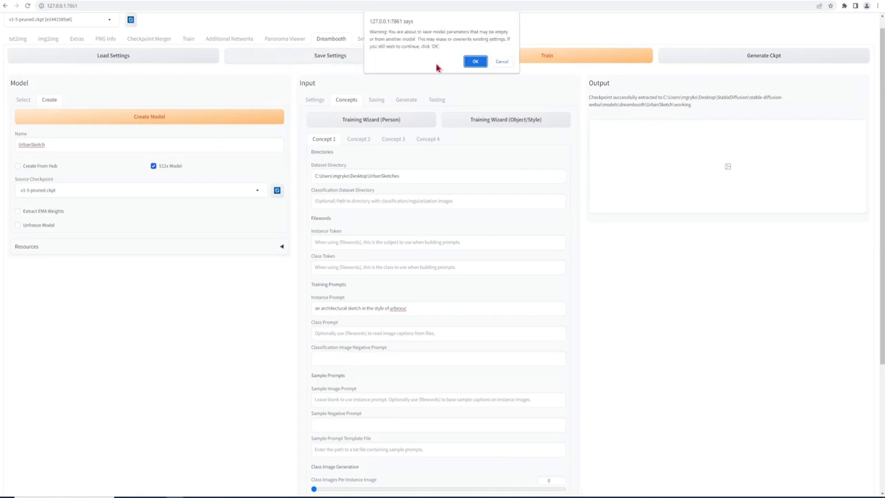
left_click(476, 61)
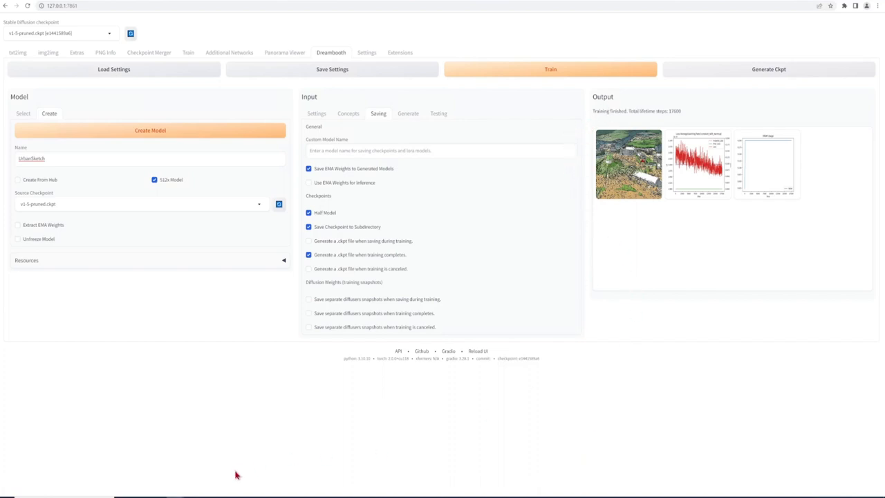
Switch to txt2img with the trained UrbanSketch checkpoint loaded
left_click(16, 53)
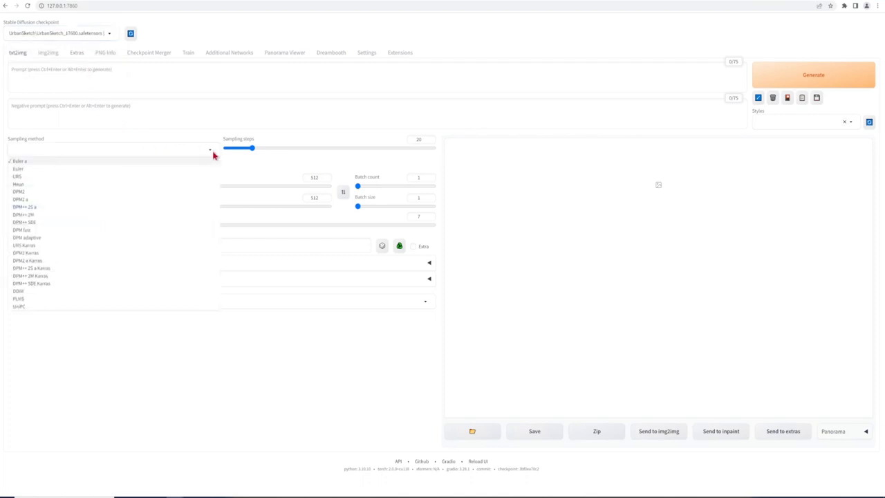
Use Euler a sampling, size the output to about 1048×1024, and nudge the CFG scale higher
left_click(19, 160)
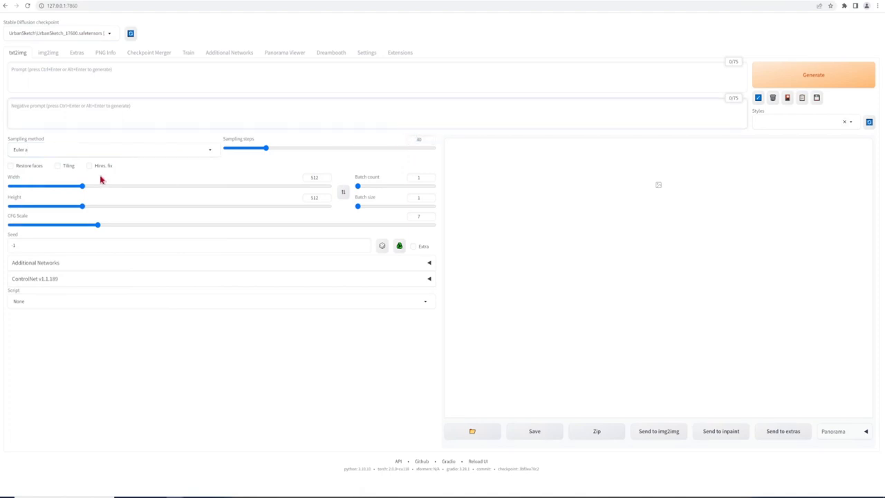
left_click_drag(83, 185, 100, 185)
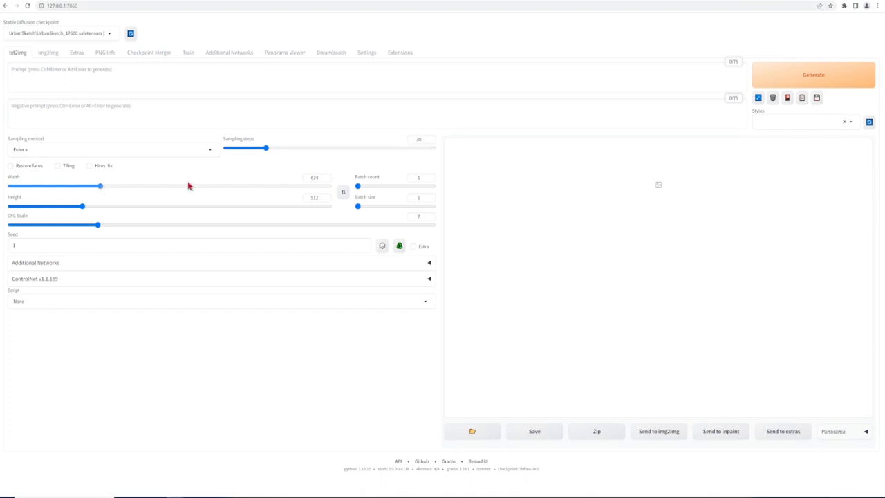
left_click_drag(100, 185, 329, 185)
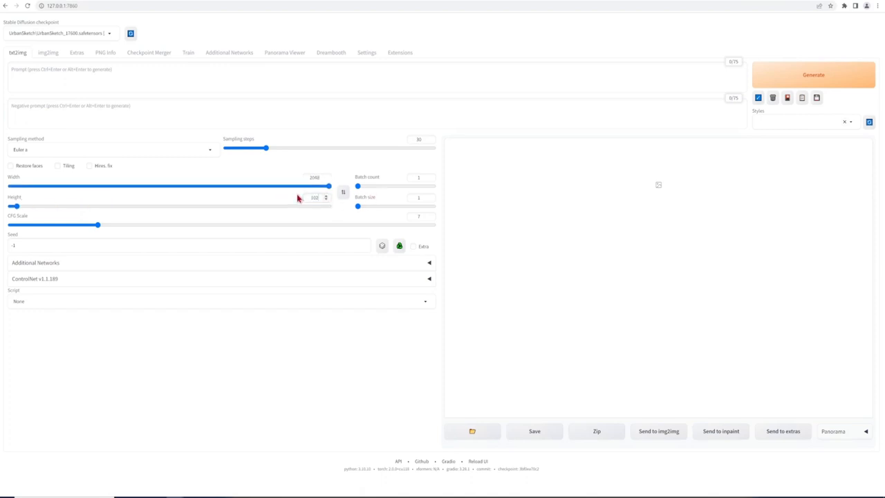
left_click_drag(14, 206, 164, 206)
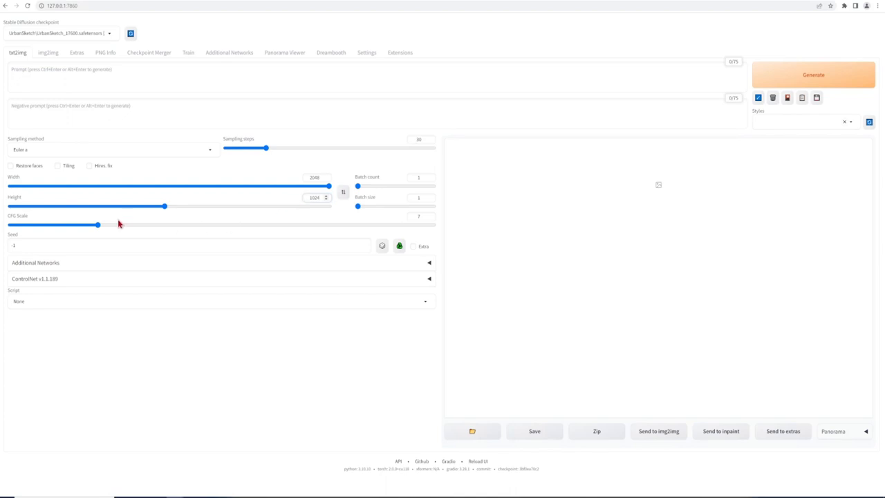
left_click_drag(97, 224, 105, 224)
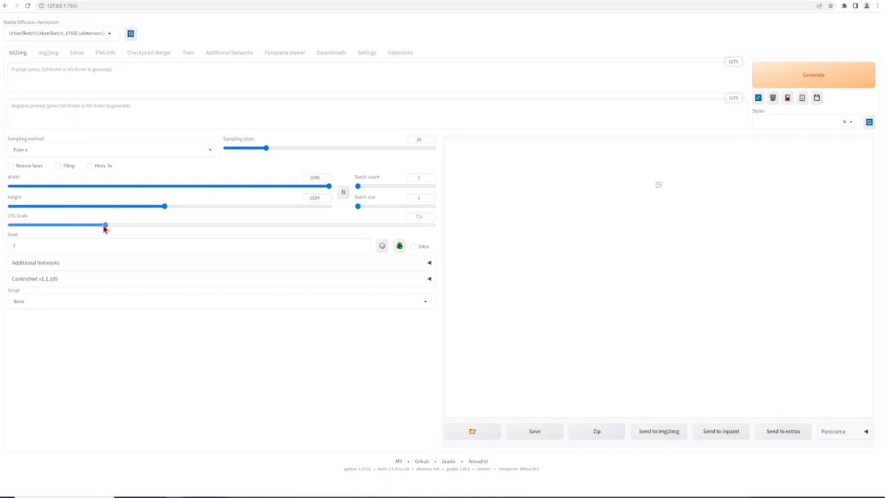
left_click_drag(105, 225, 111, 225)
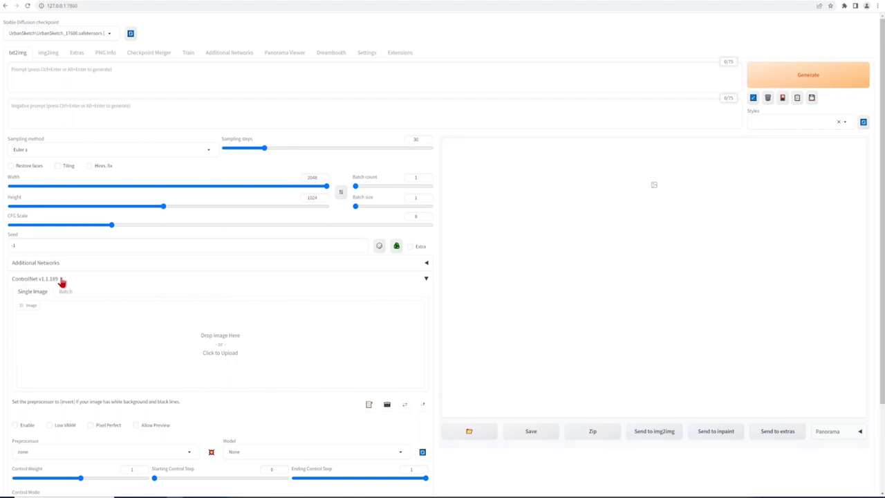
Enable the ControlNet unit with depth_leres++ preprocessing and a slightly raised control weight
scroll("down", 3)
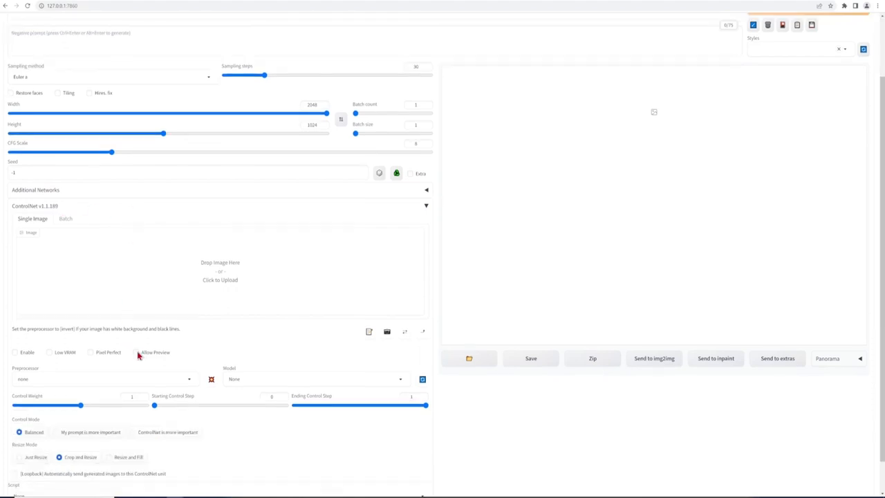
left_click(311, 379)
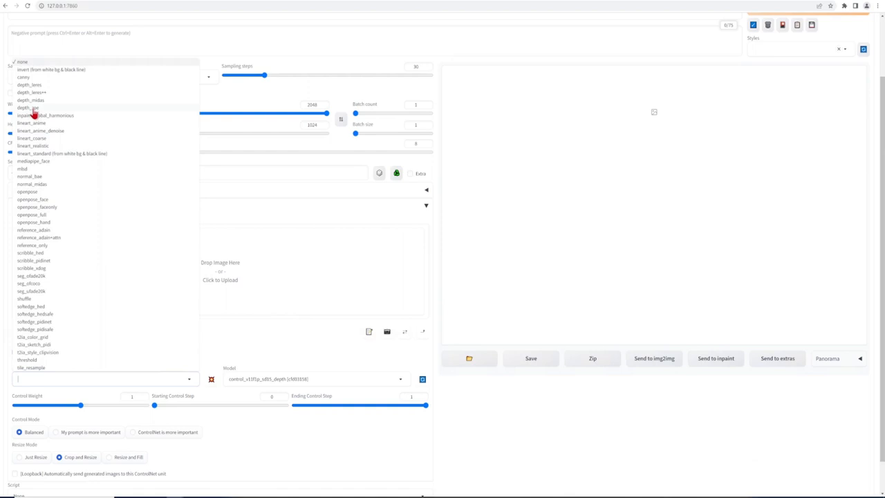
left_click(32, 91)
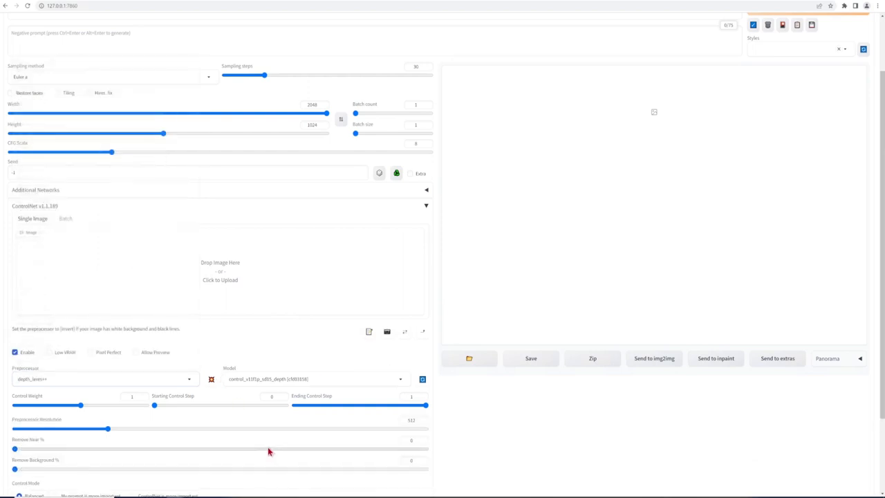
mouse_move(82, 405)
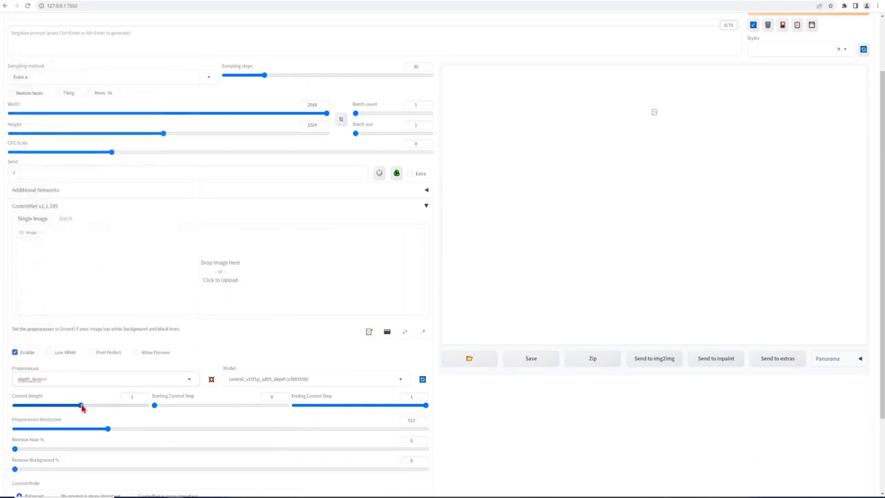
left_click_drag(83, 405, 94, 405)
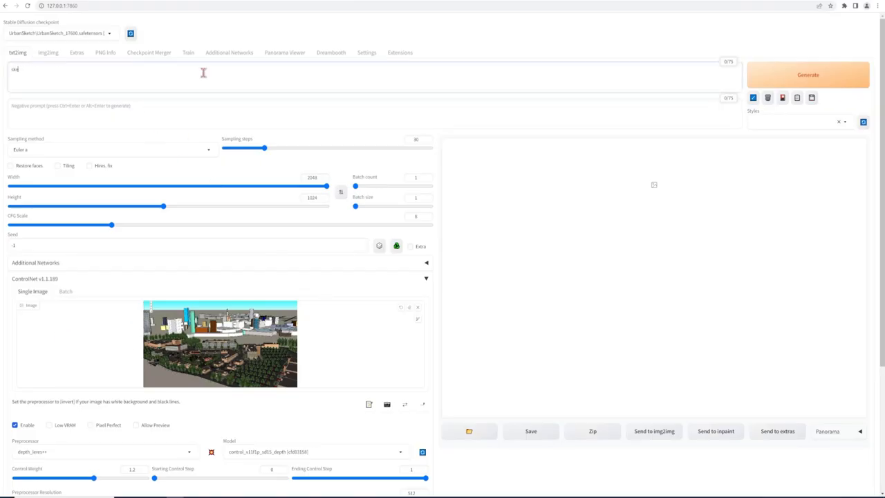
Enter the prompt: sketch of masterplan of vibrant market square with green open, towers of London in background dissolving into the distance
type("sketch of masterplan of vibrant")
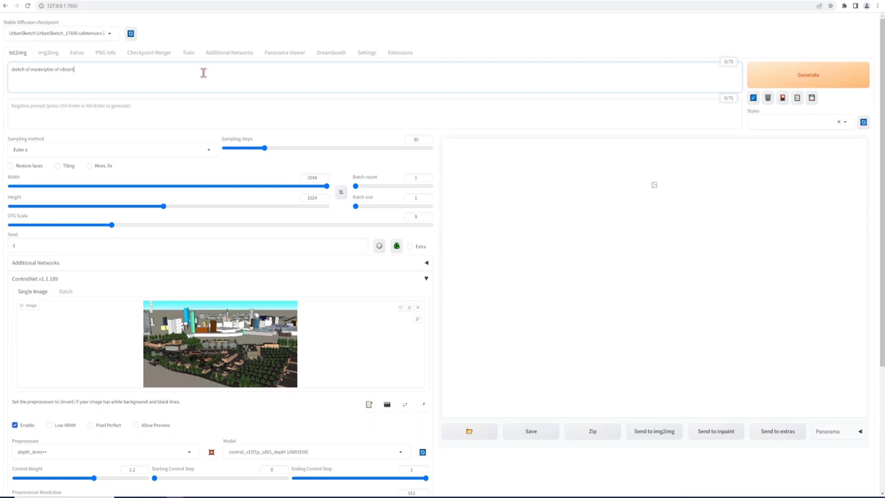
type("market square with green open park in centre of image, in style of urbmac, city")
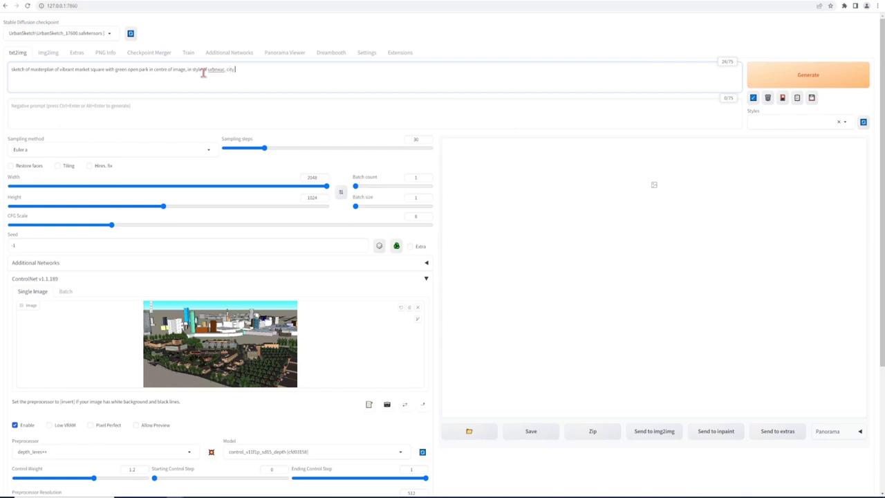
type("towers of london in background")
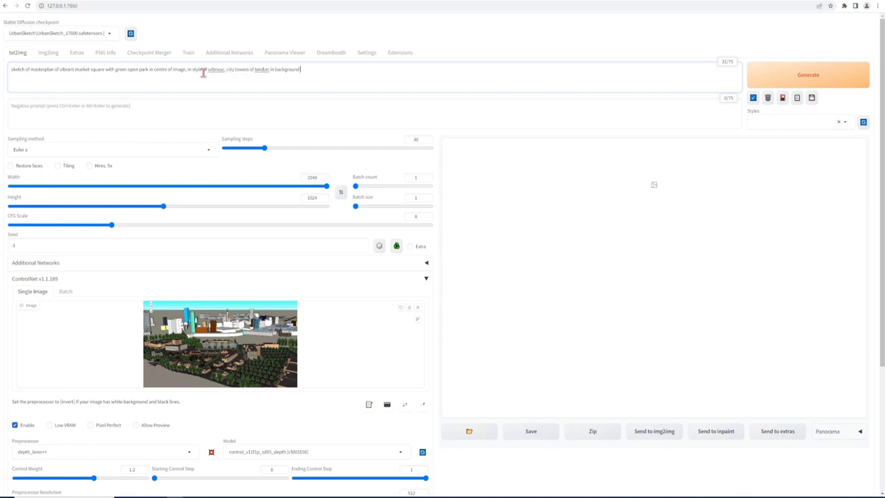
type("dissolving into the distance")
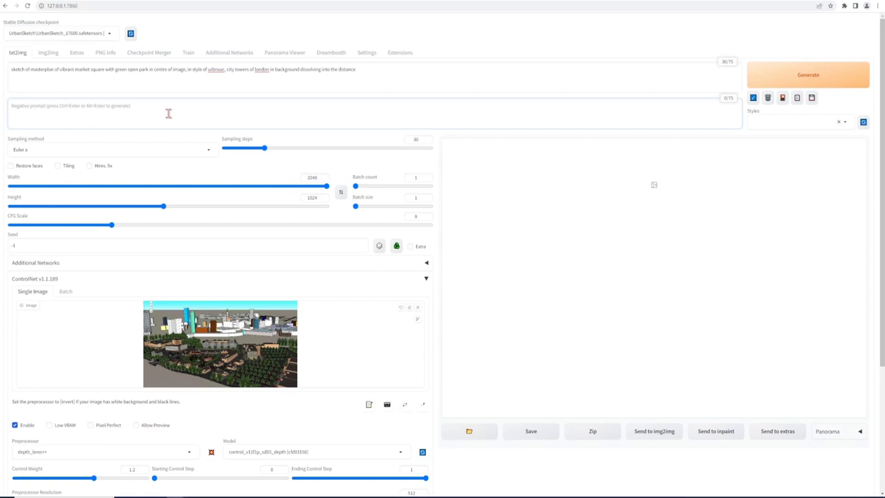
Enter the negative prompt: blur, squiggle, wobbly lines, hatch, anime, grey, chaotic
type("blur, squiggle, wobbly lines, ugly, unclear, messy, hazy")
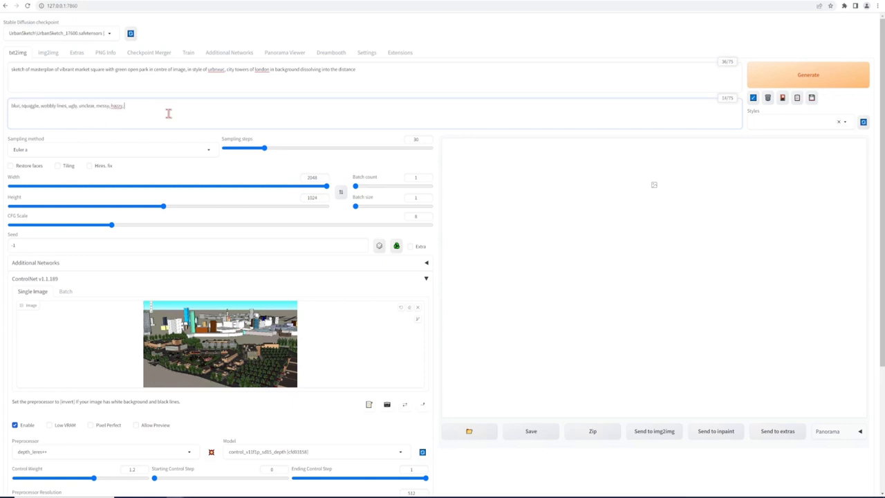
type(", hatch, anime, grey")
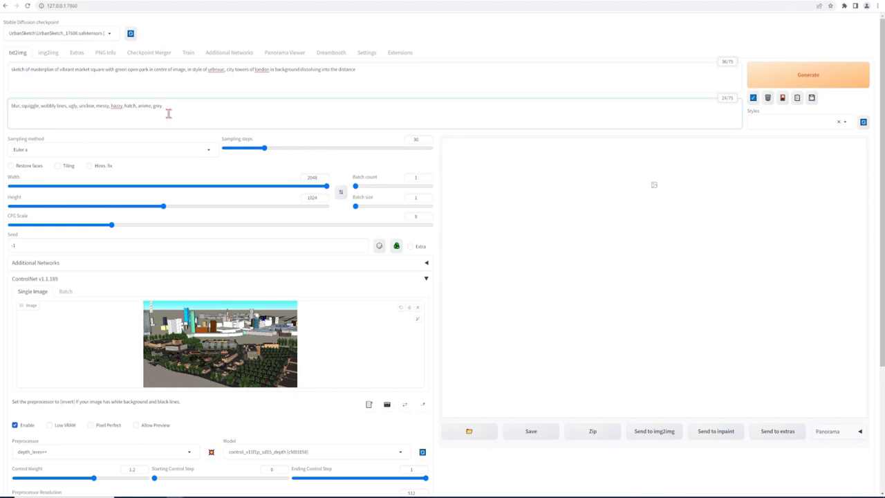
type("chaotic")
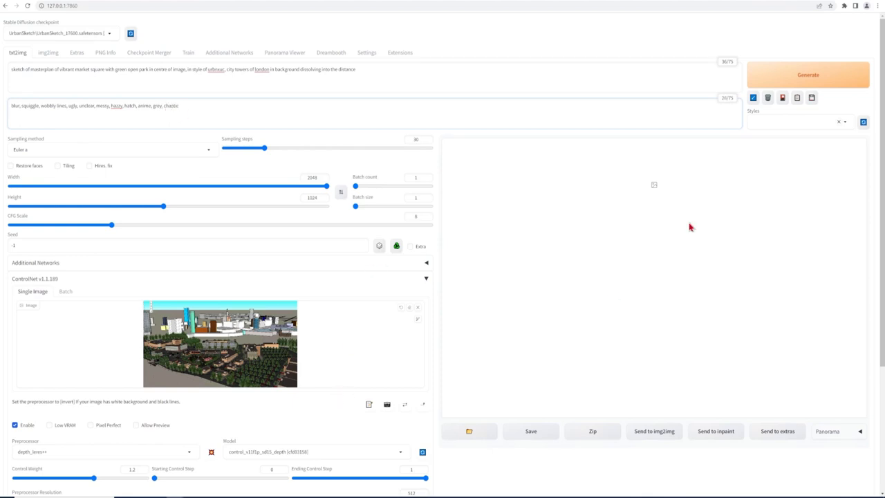
Generate the market square sketch, then regenerate with the architectural modern-residential-towers wording
left_click(807, 74)
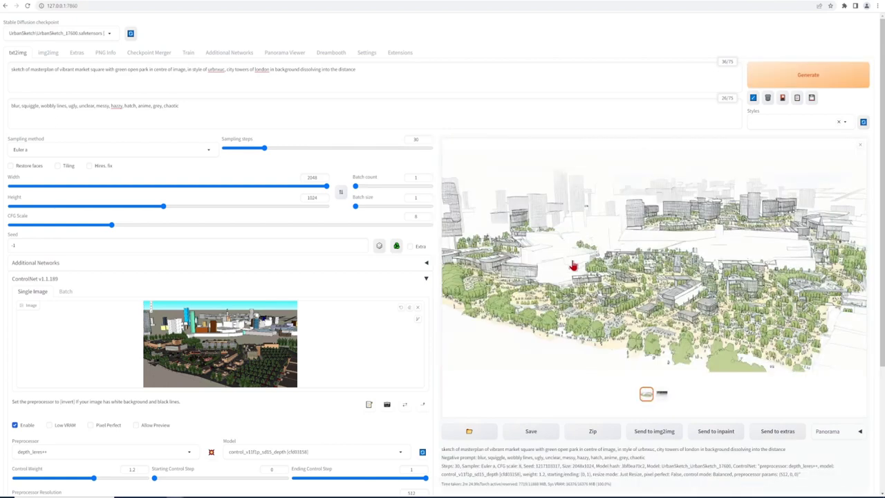
left_click(807, 75)
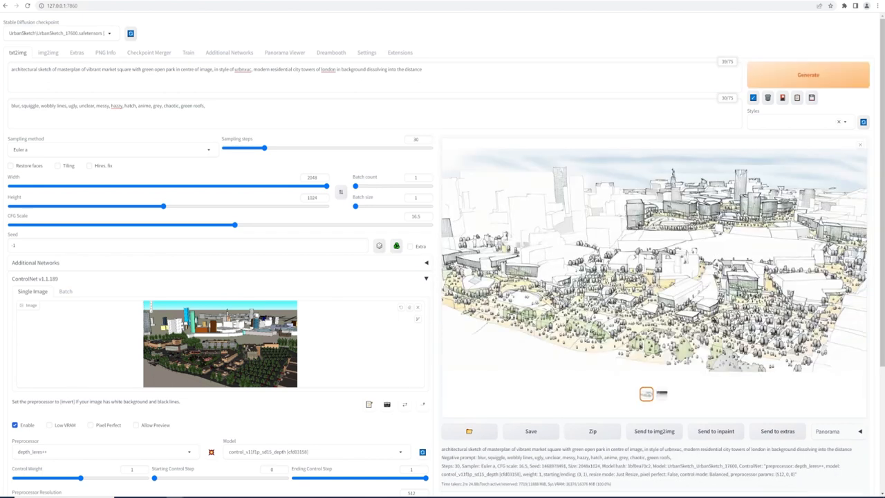
Regenerate with 'detailed' added, then add 'blue river in front' to the prompt and generate again
left_click(807, 75)
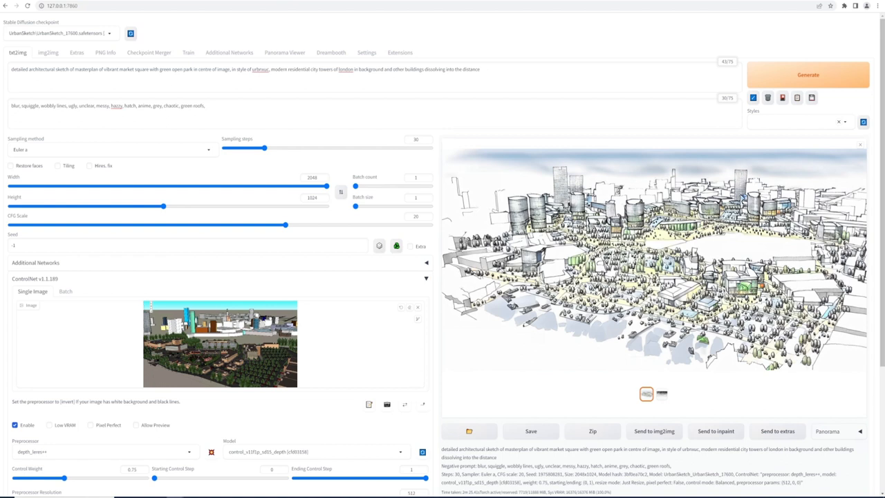
left_click(808, 74)
type(", blue river in front")
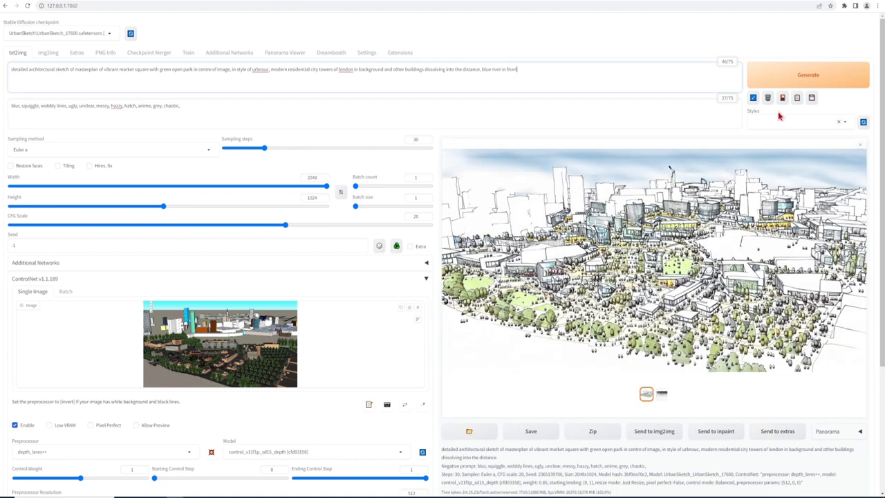
left_click(808, 75)
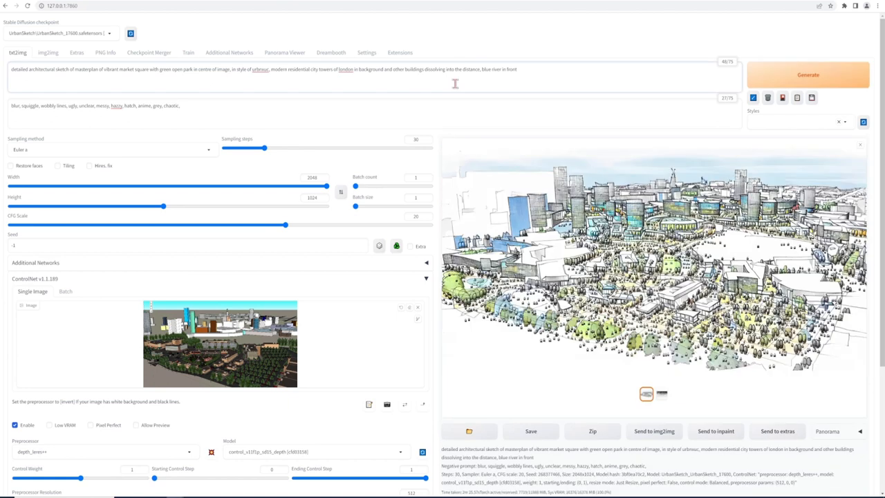
left_click(807, 74)
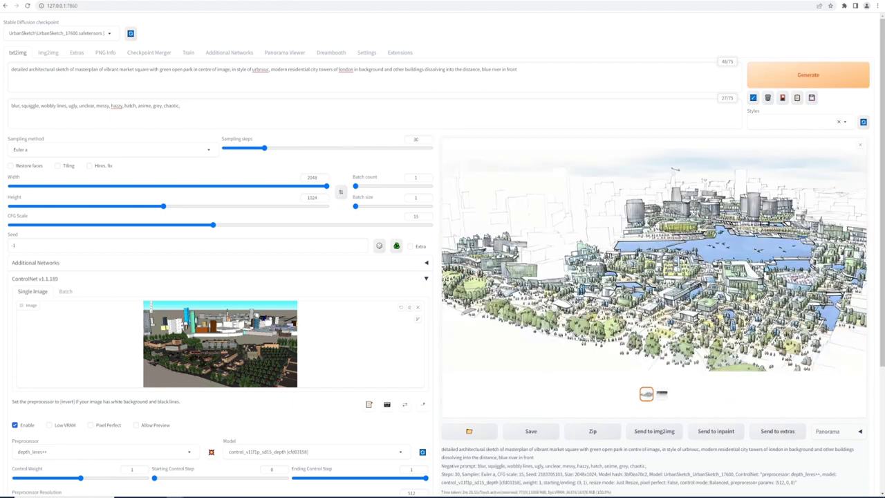
Switch to the skyscraper city reference and generate the city-centre green park and lake sketch
left_click(808, 75)
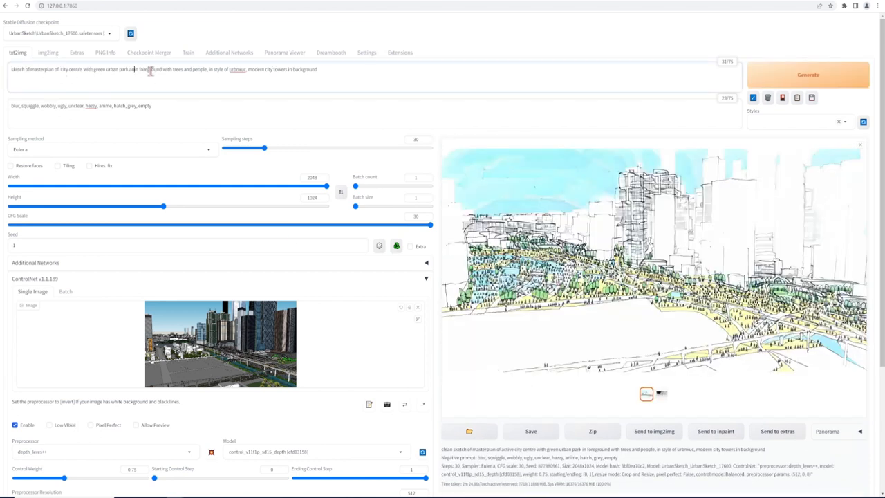
left_click(807, 75)
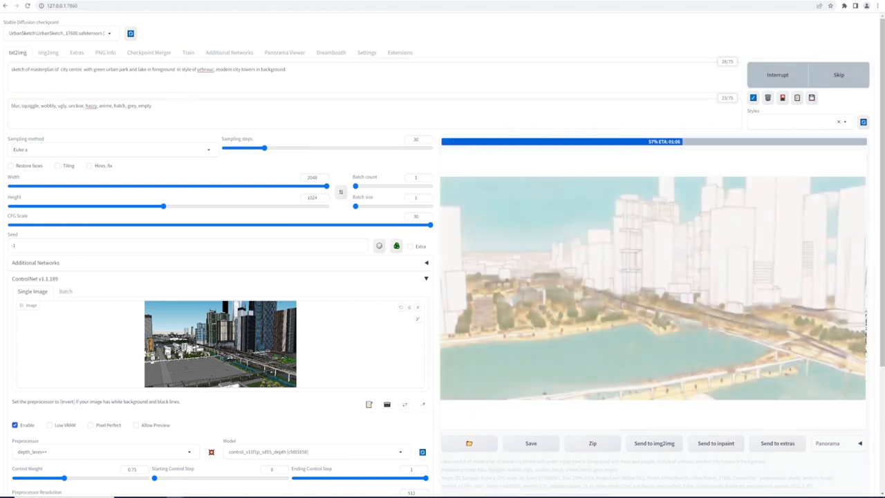